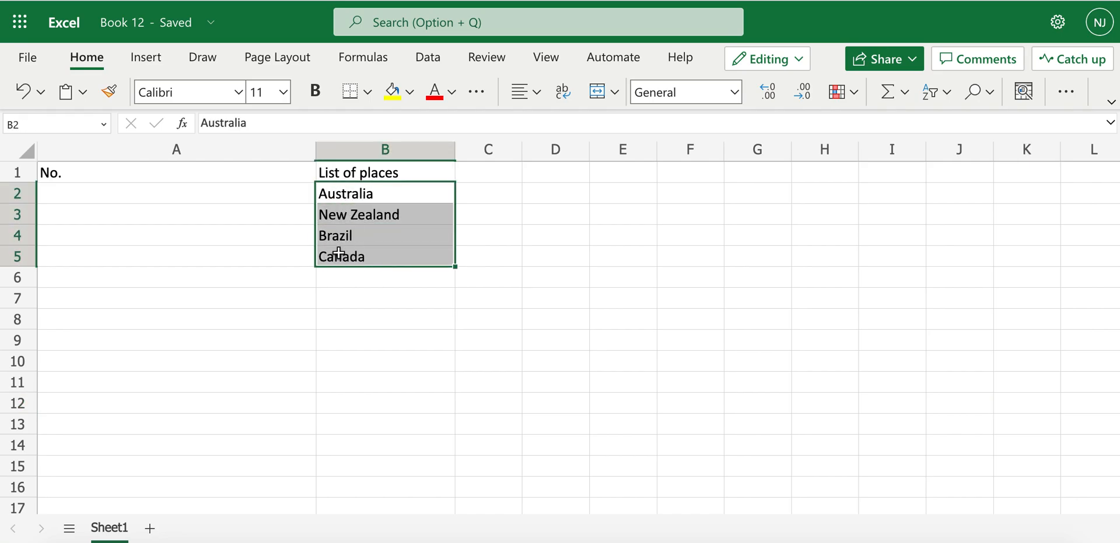
mouse_move(239, 205)
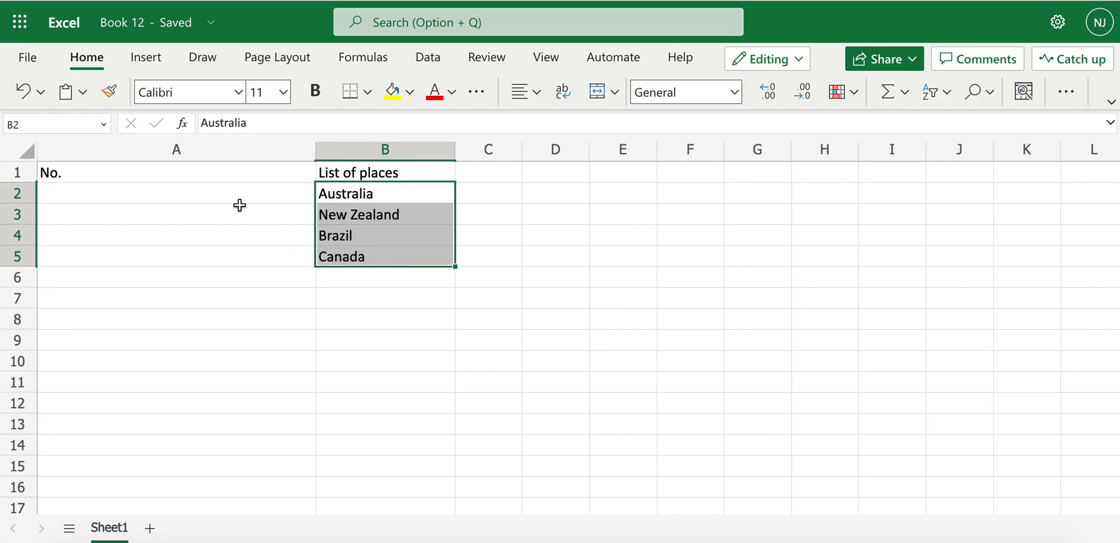
- Enter ="No." & SEQUENCE(4) in A2 so No.1–No.4 spill beside the four countries
click(176, 192)
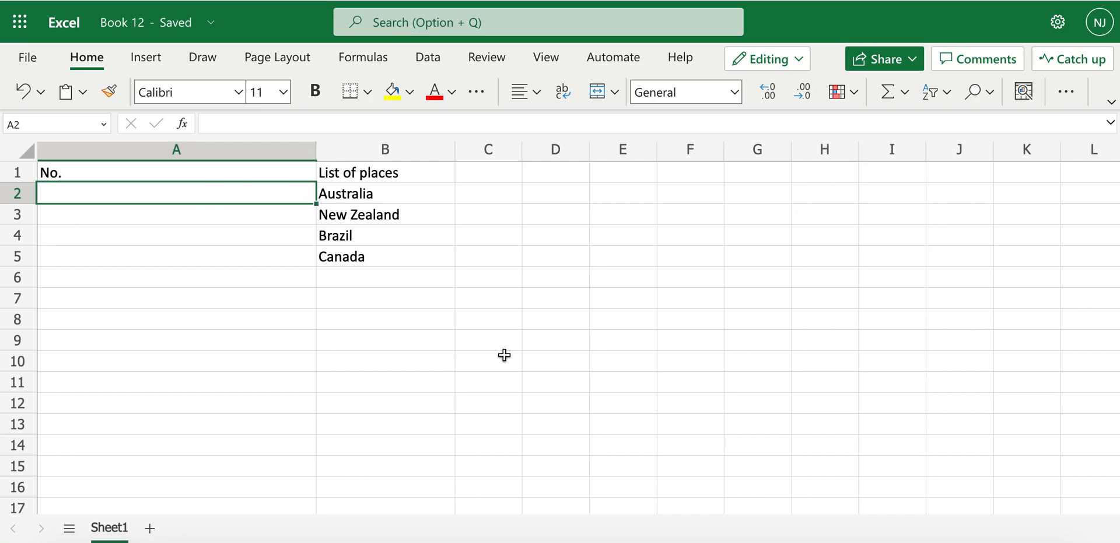
text(No. 1)
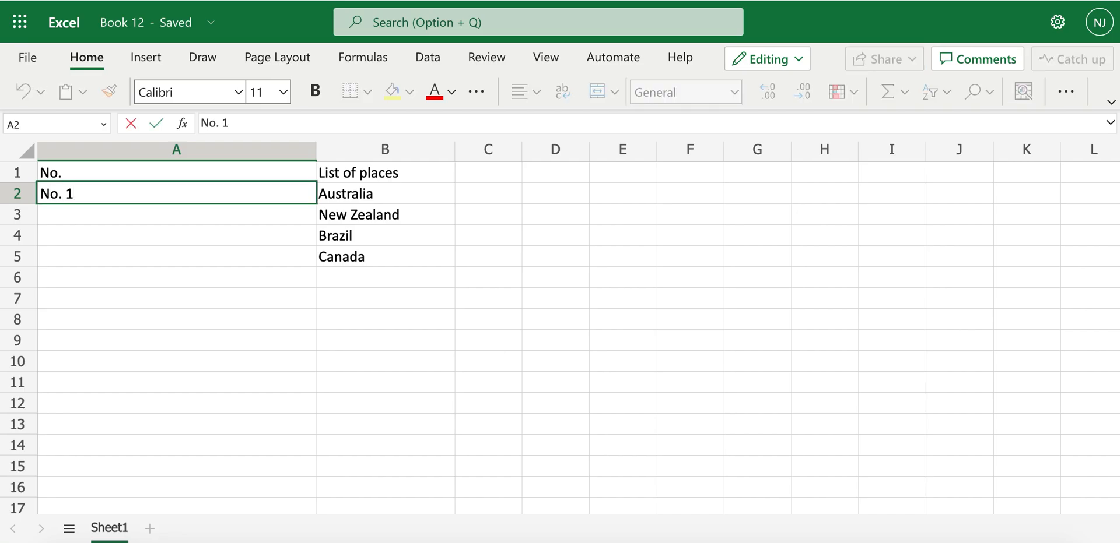
mouse_move(380, 348)
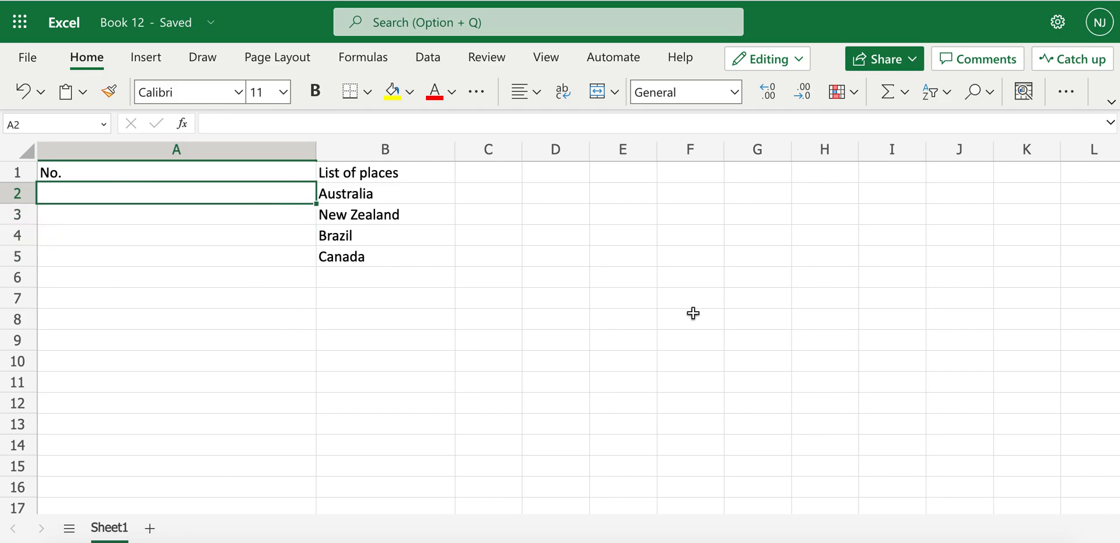
text(=)
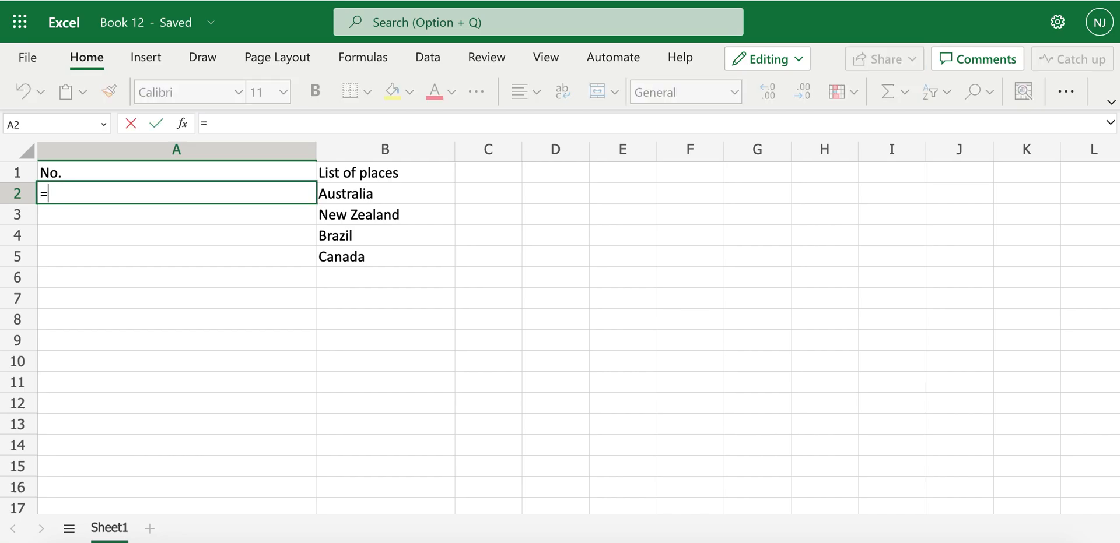
text("No." *)
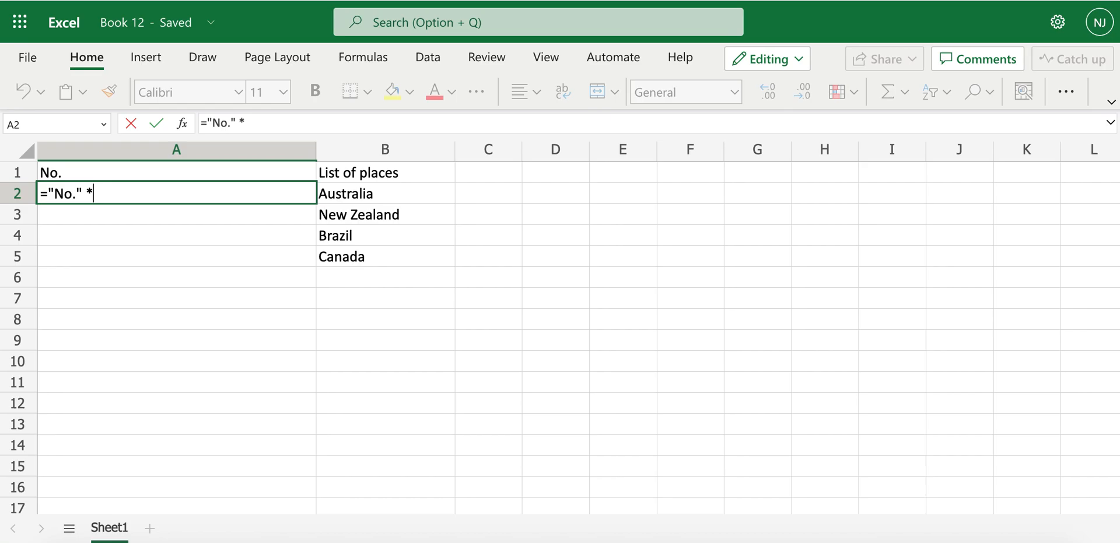
text(&)
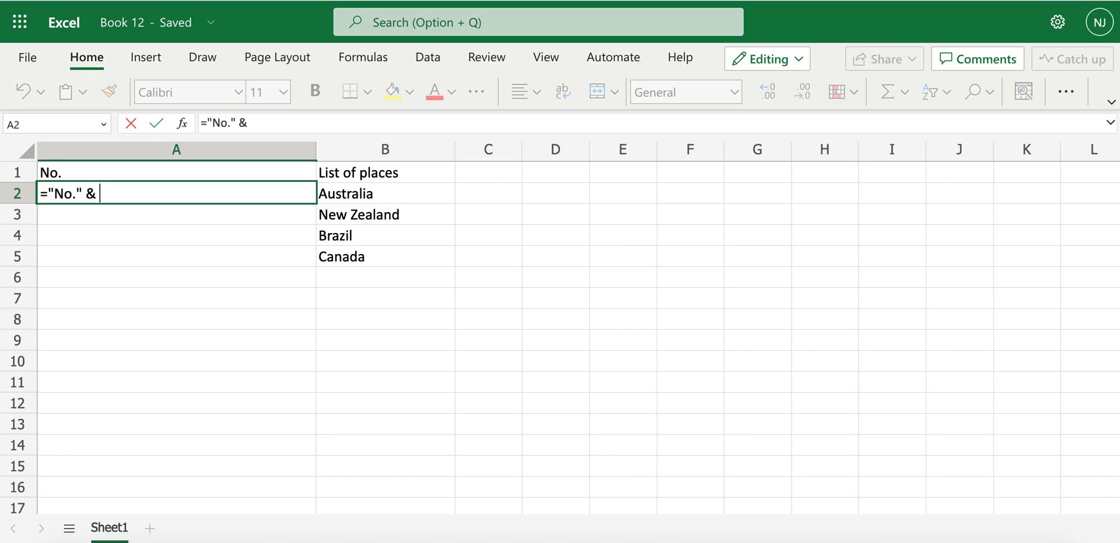
text(s)
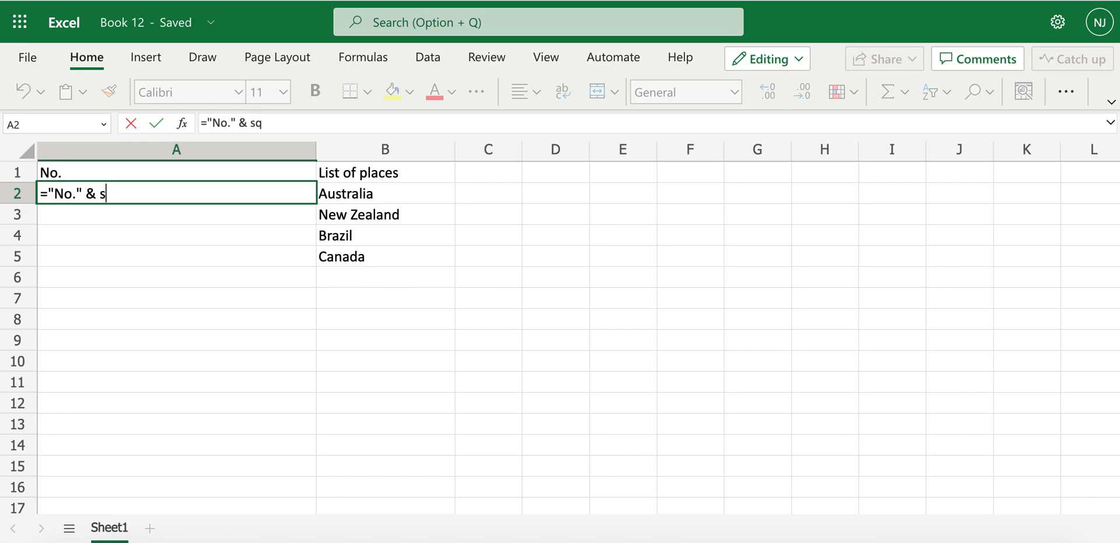
text(equence)
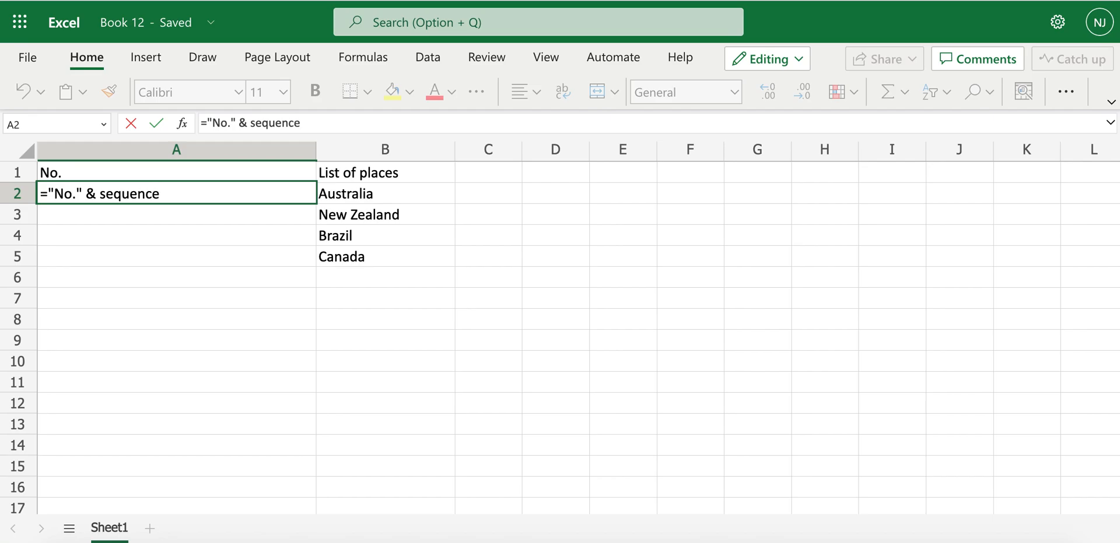
text(()
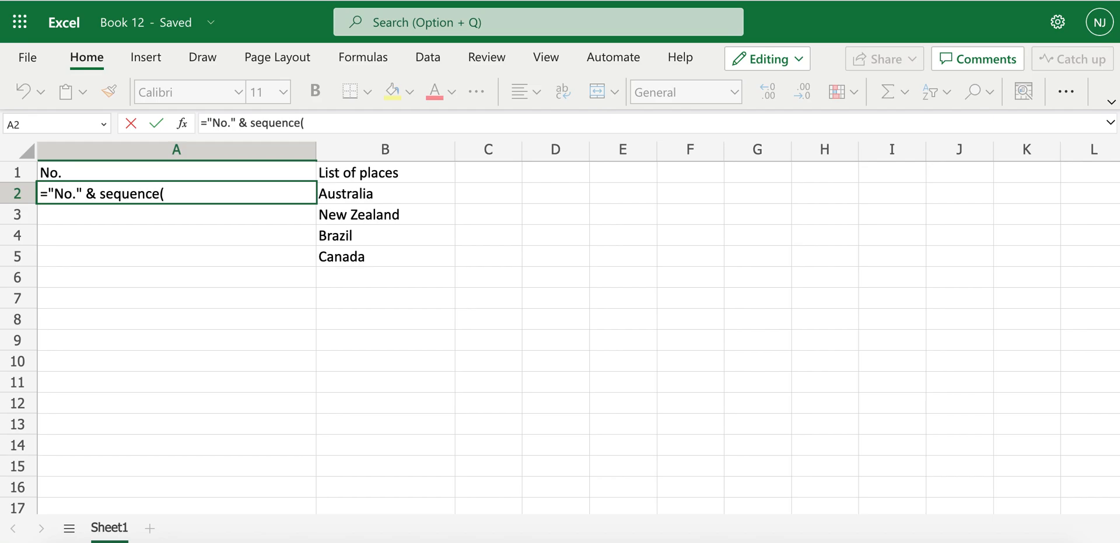
text(4))
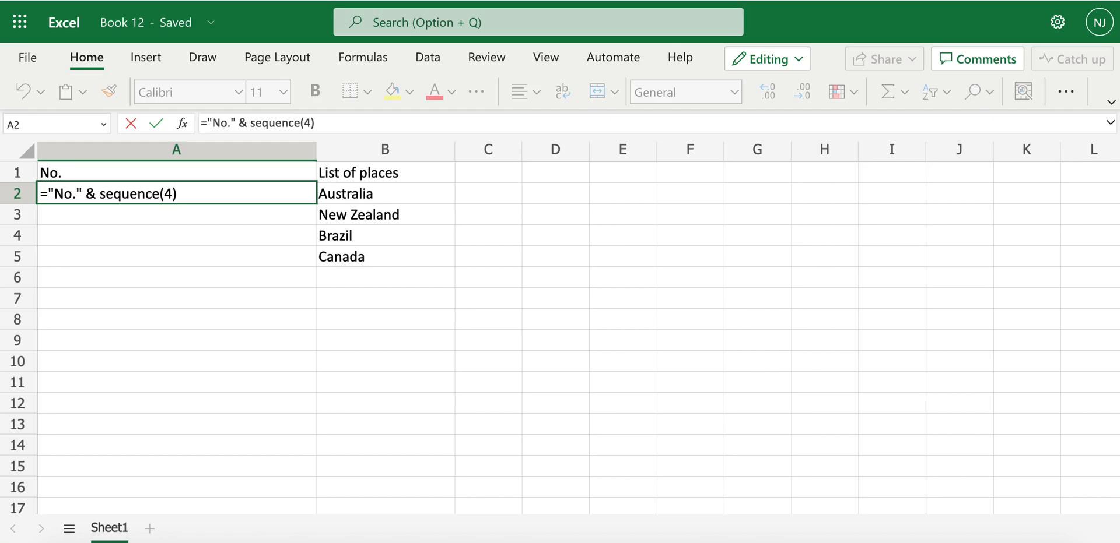
key(Enter)
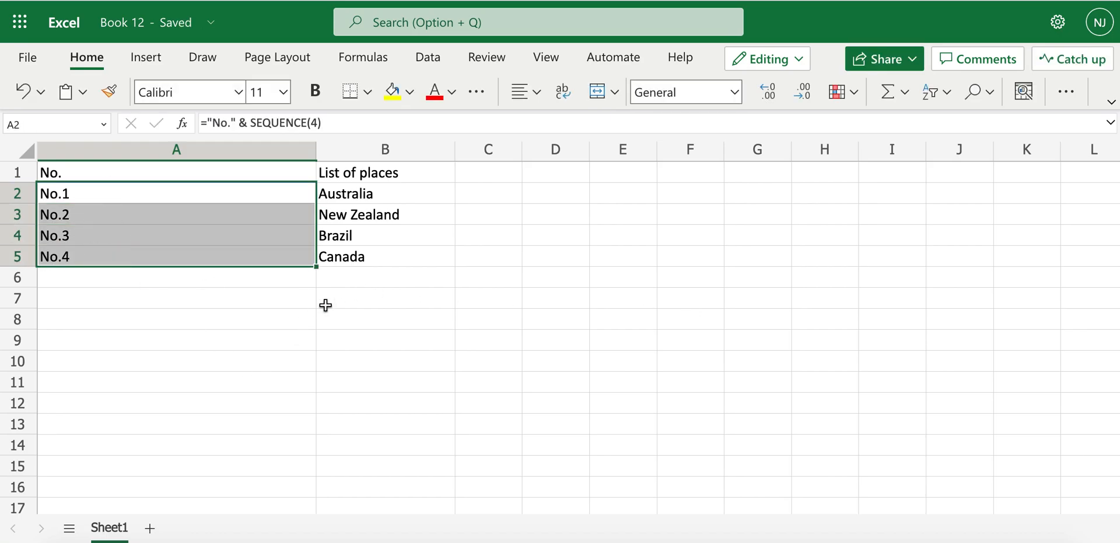
- Add France in B6, then return to A2 to revise the fixed count of 4
text(Fra)
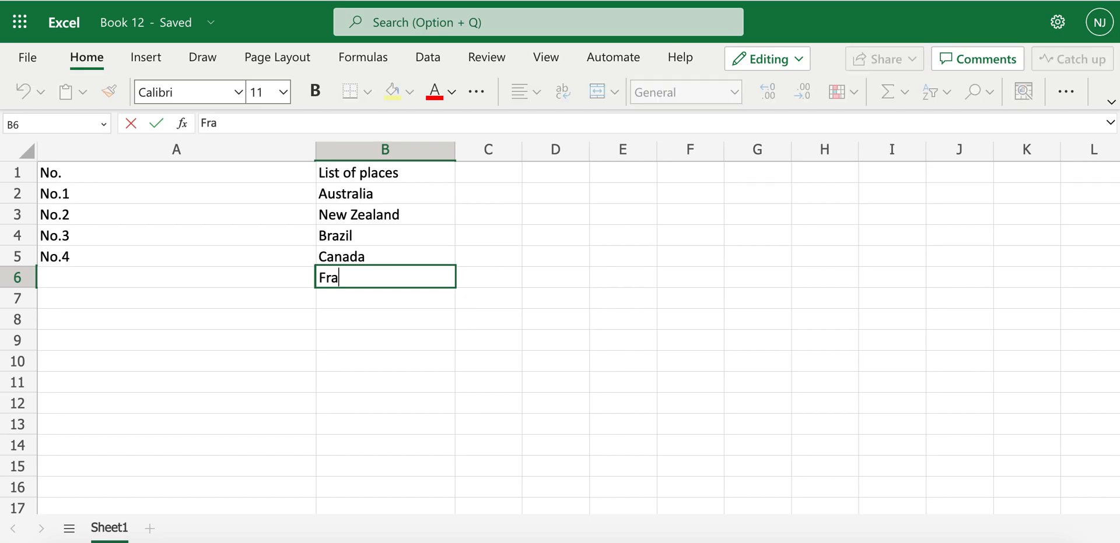
text(nce)
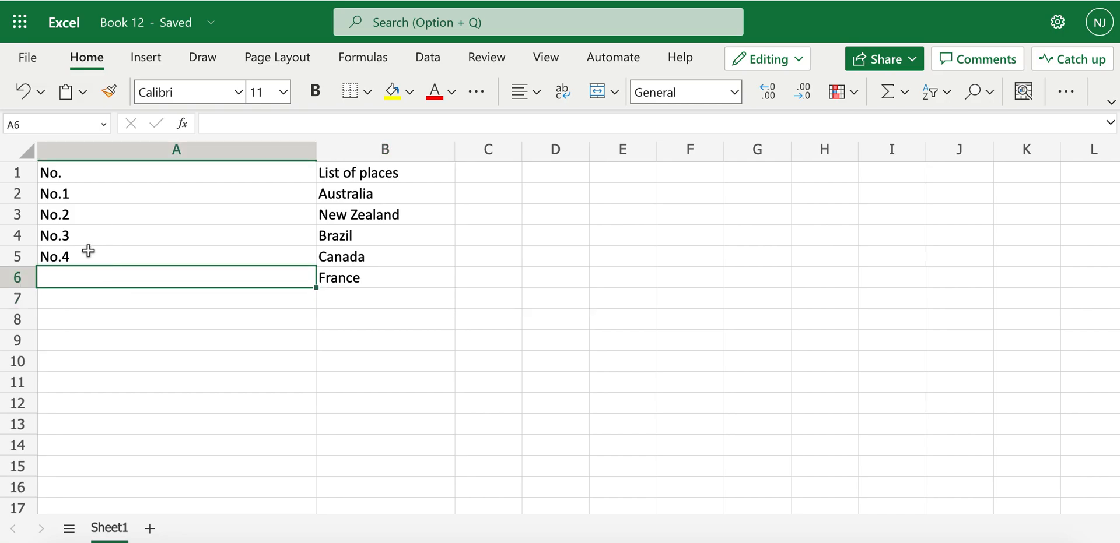
mouse_move(79, 280)
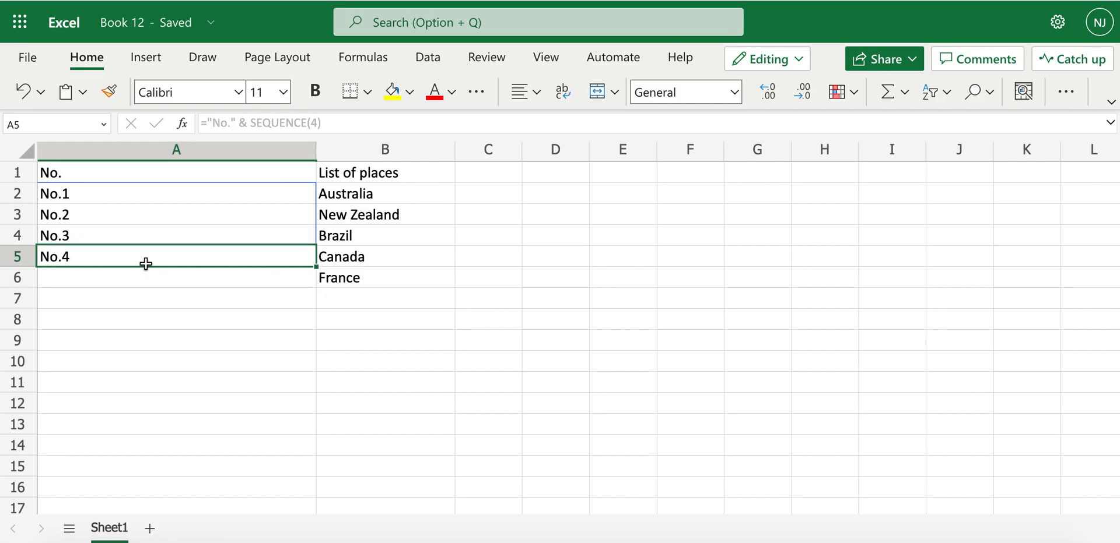
click(175, 278)
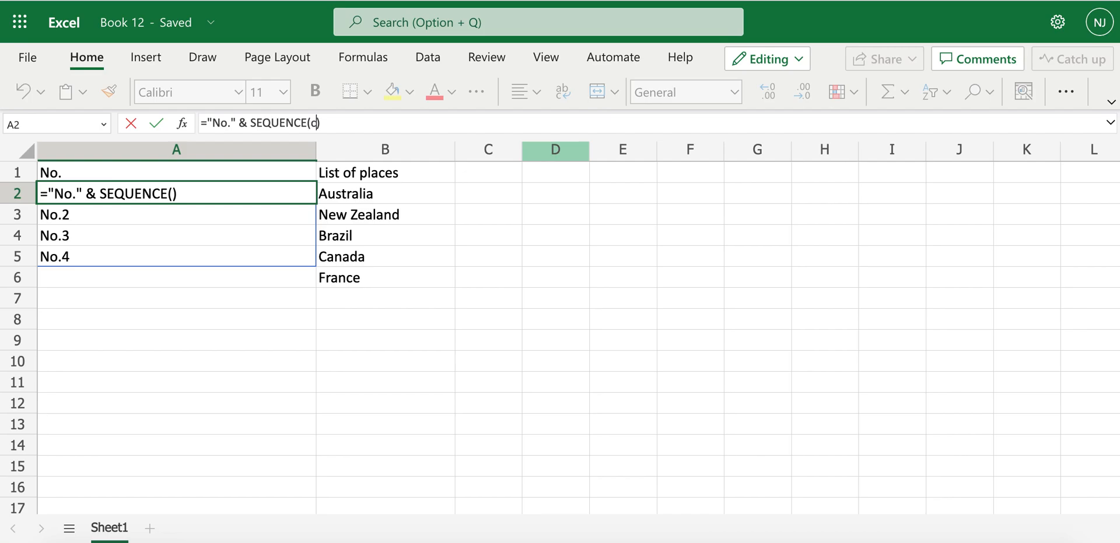
- Replace the count with COUNTA(B2:B11) so numbering runs No.1–No.5 including France
text(counta)
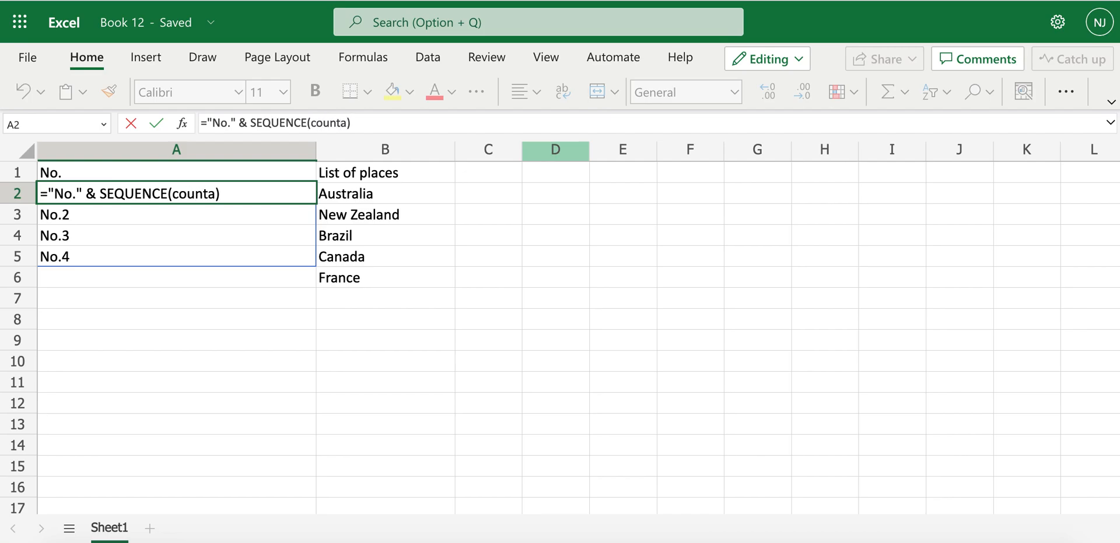
text(()
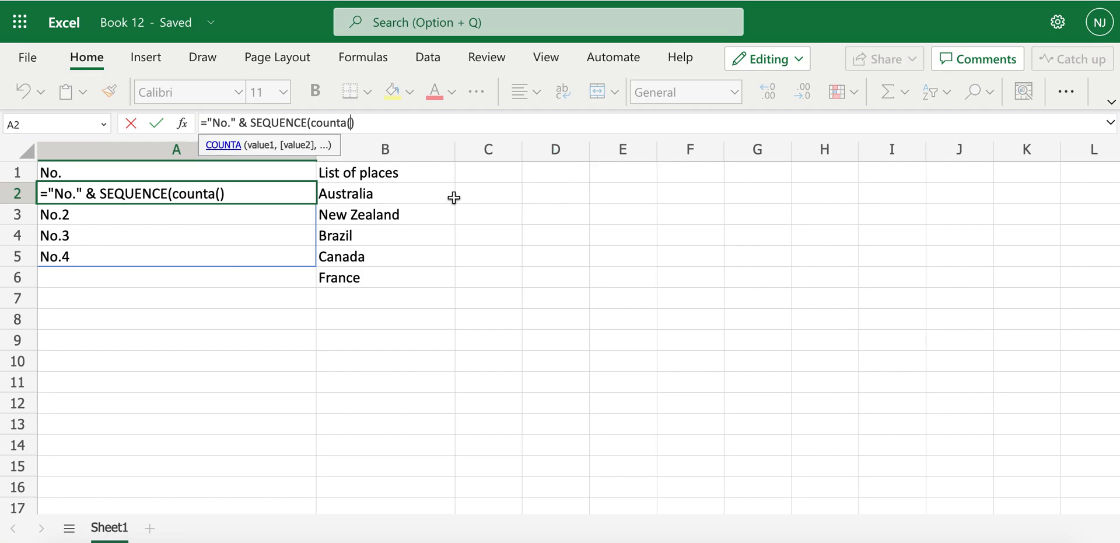
click(383, 256)
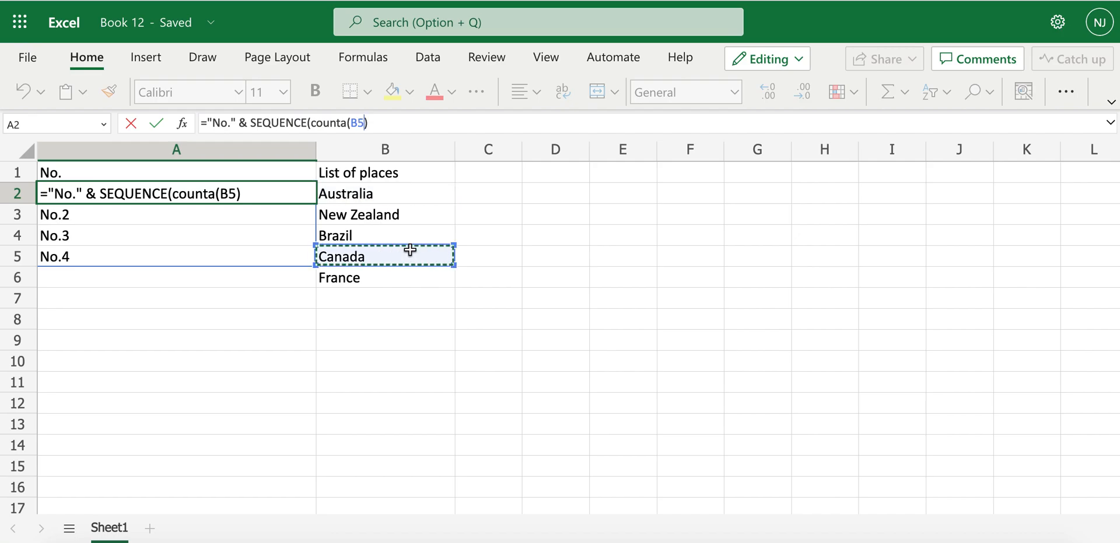
drag(383, 255, 383, 295)
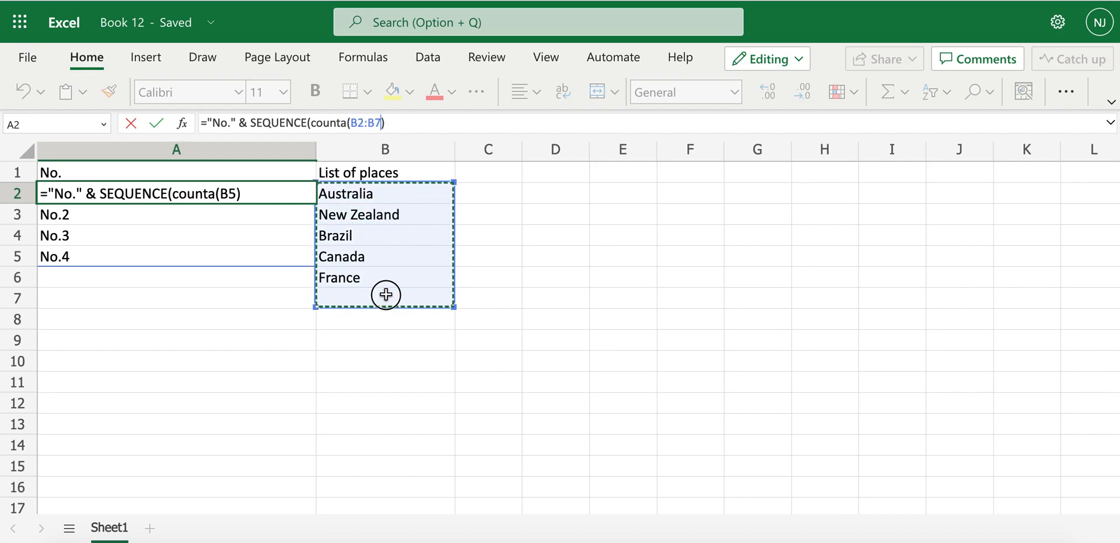
drag(386, 295, 366, 375)
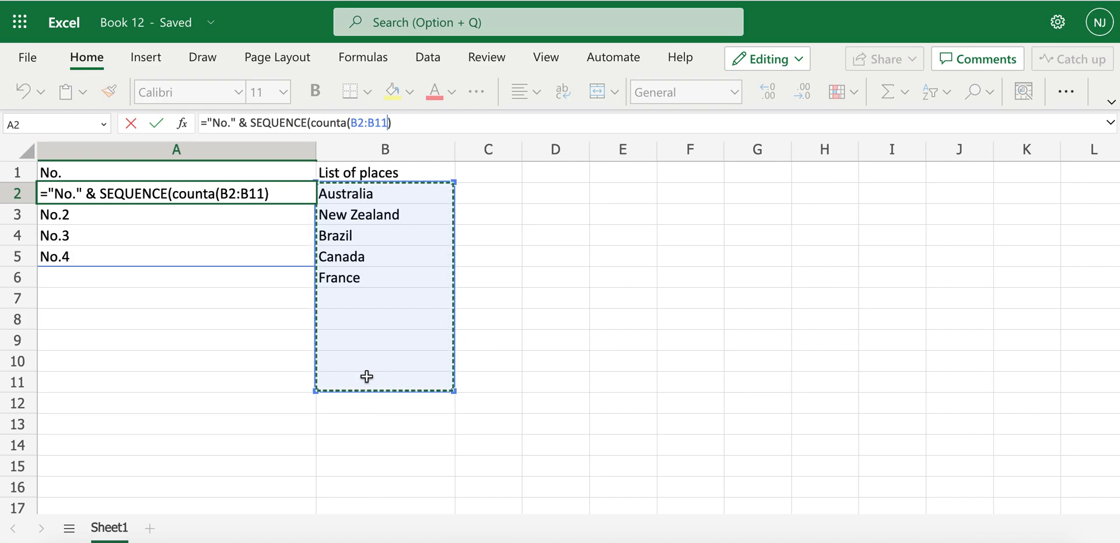
key(Enter)
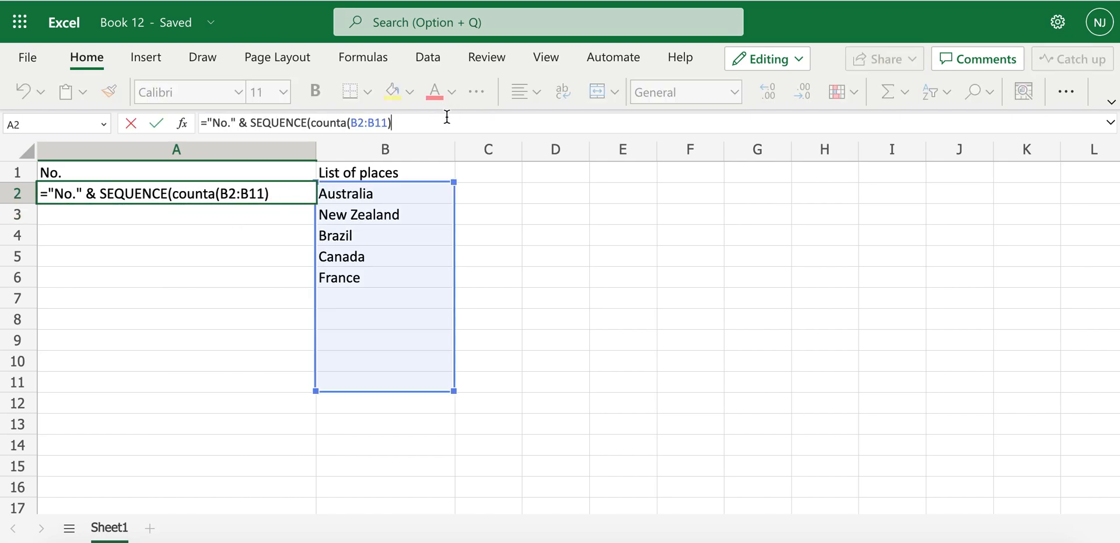
key(Enter)
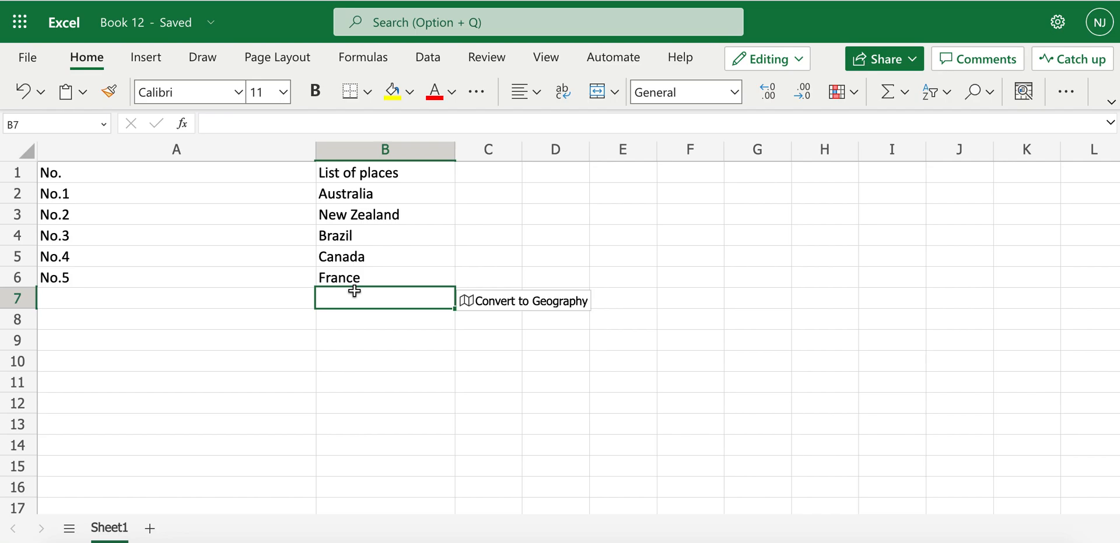
- List South Africa, Kenya, Chile, Panama, Uruguay and Argentina in B7:B12
text(N)
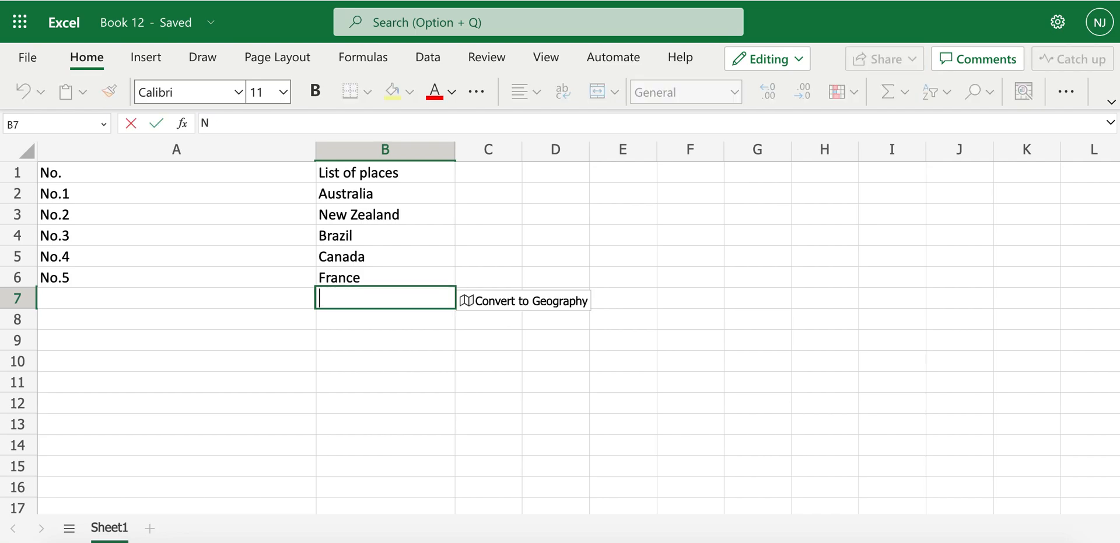
text(N)
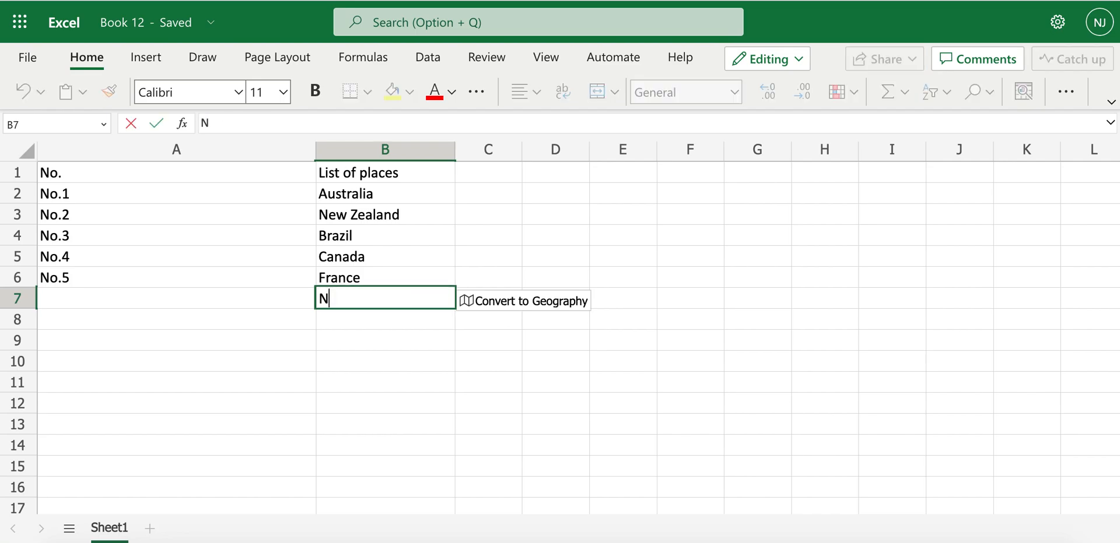
text(South Africa)
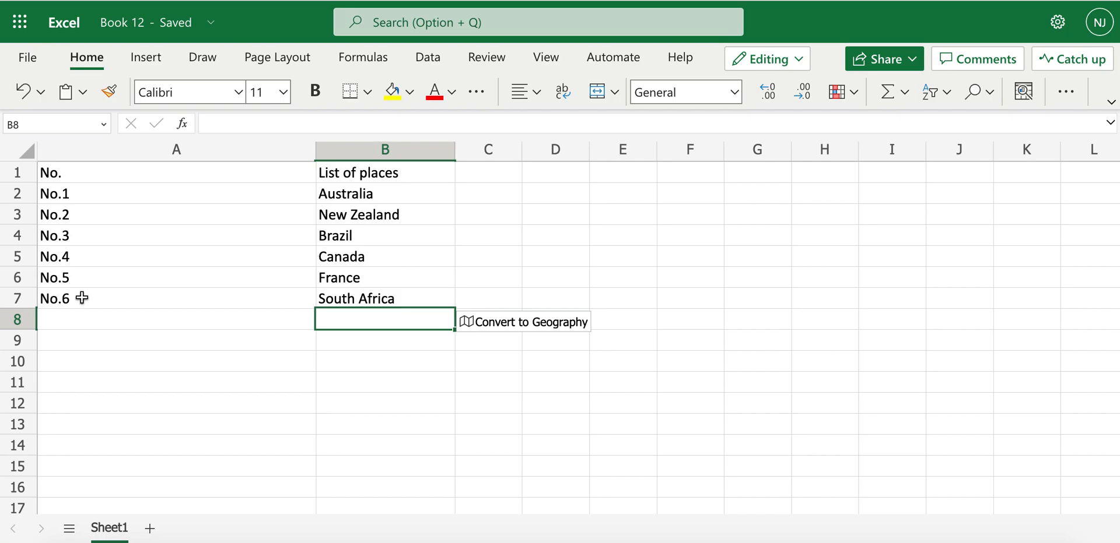
text(South Africa)
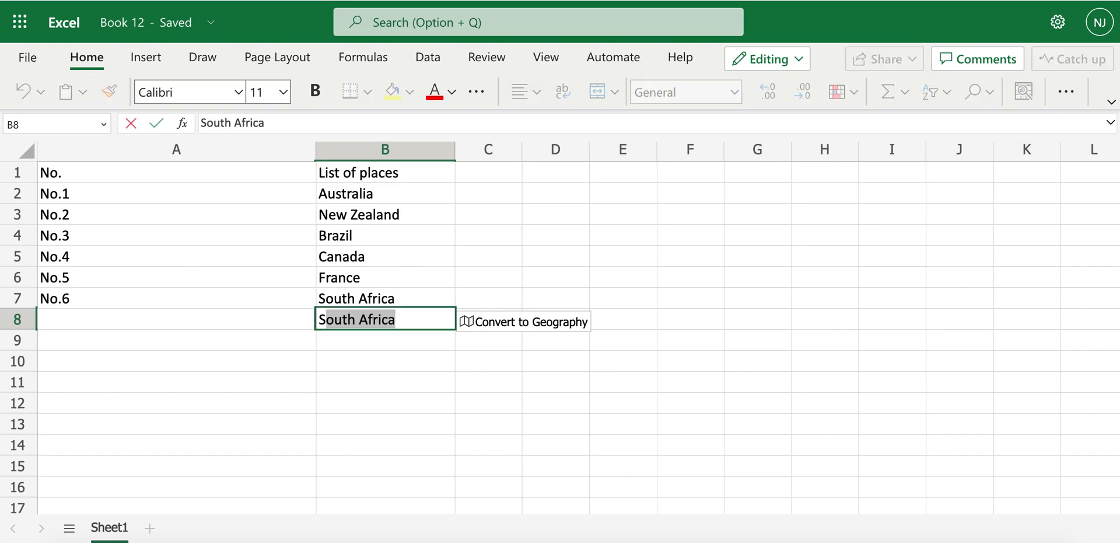
key(Delete)
text(Kenya)
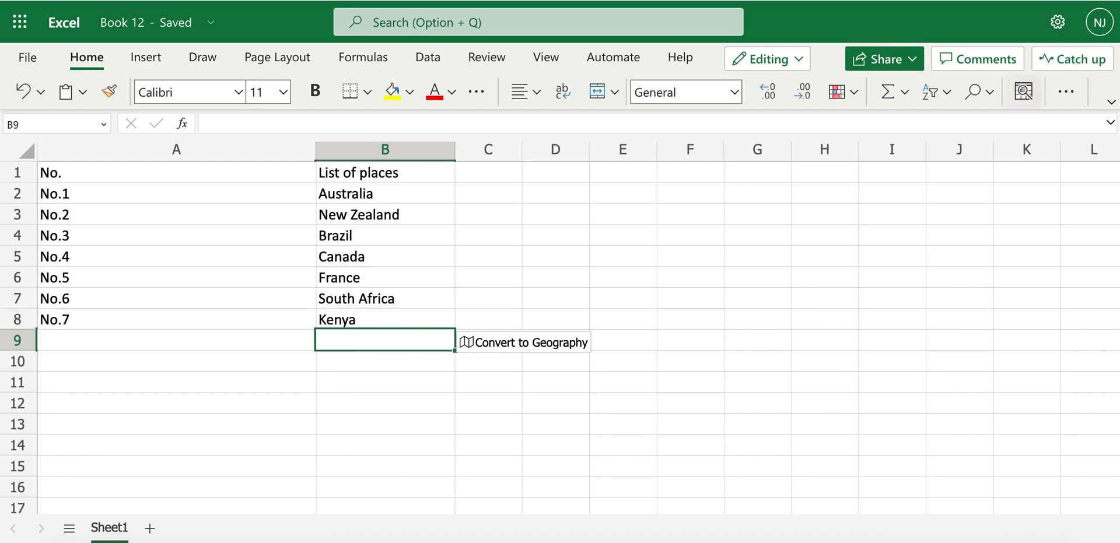
mouse_move(1022, 91)
text(Chile)
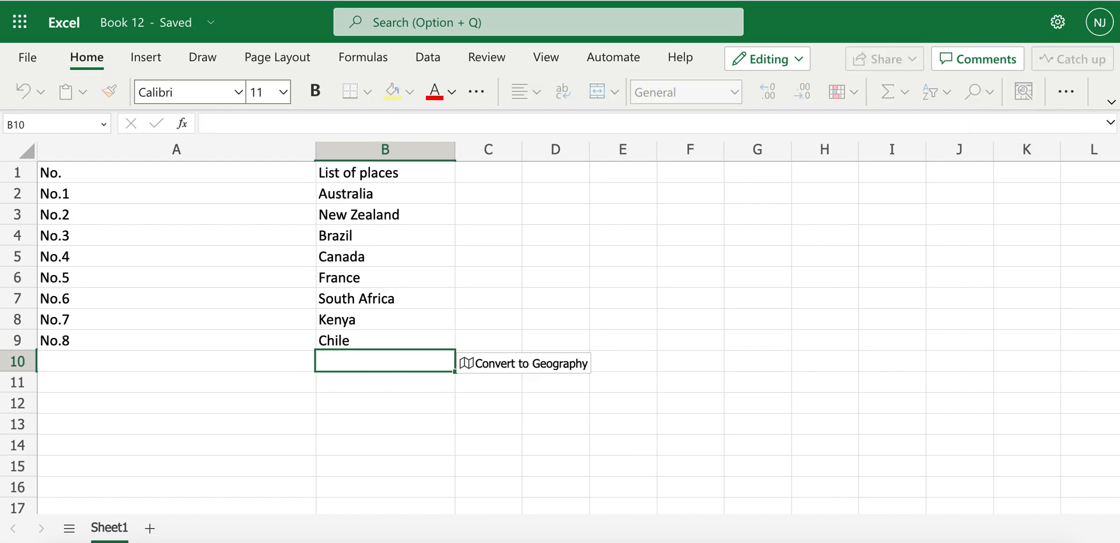
text(Panama)
click(177, 362)
text(No.9)
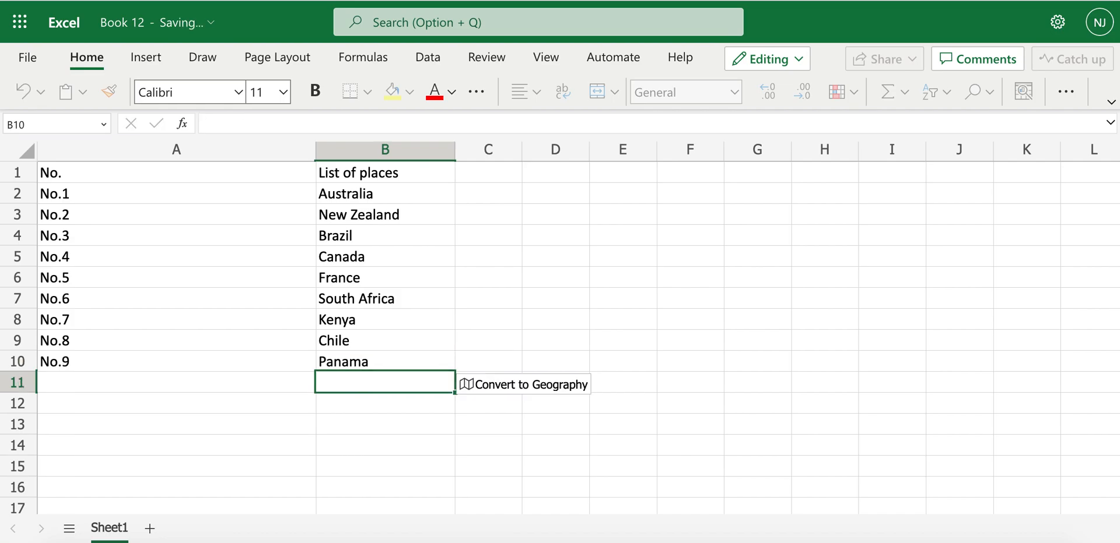
mouse_move(1022, 91)
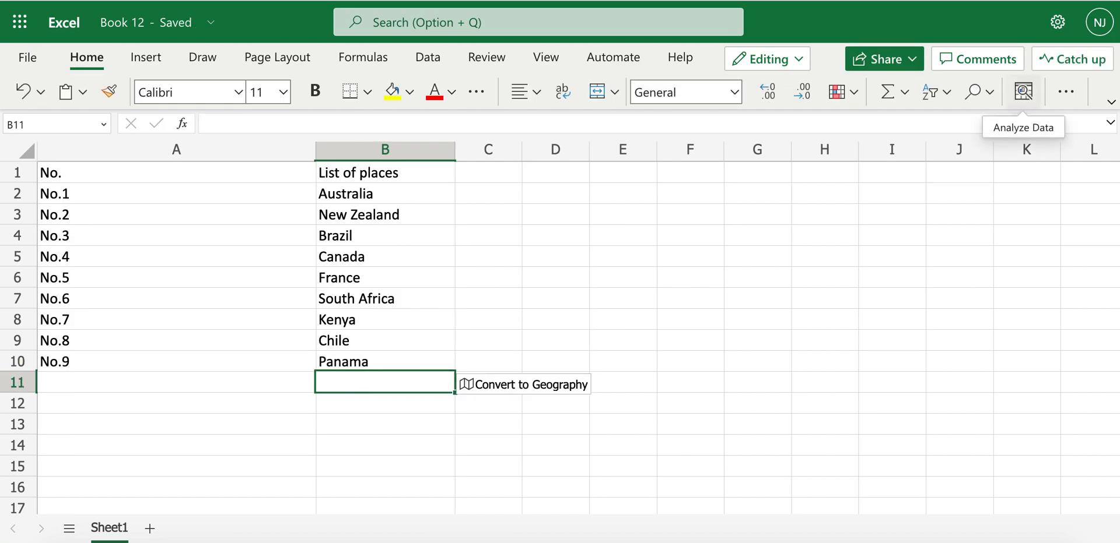
text(Uruguay)
click(176, 383)
text(No.10)
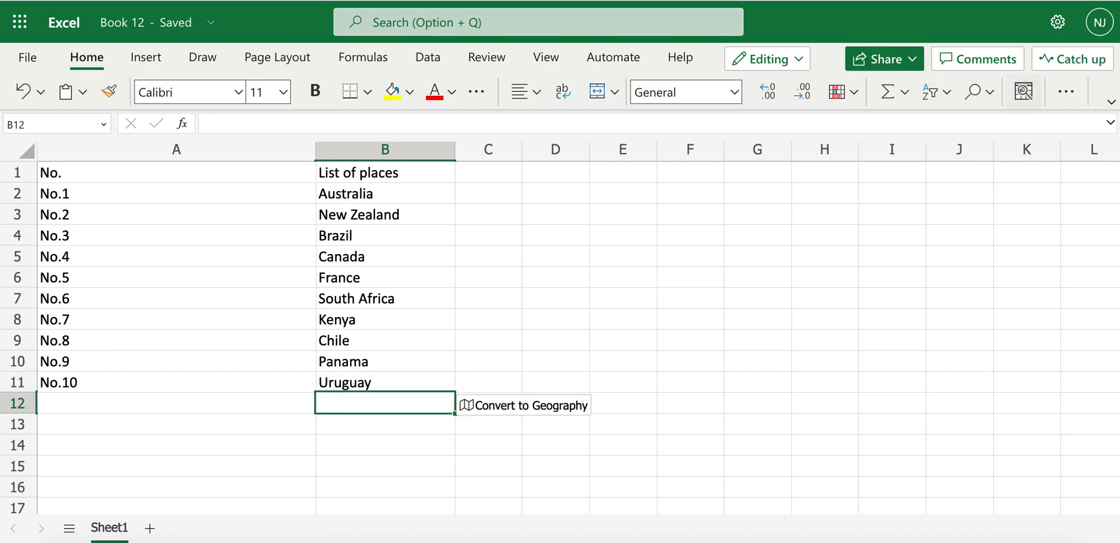
text(Argentina)
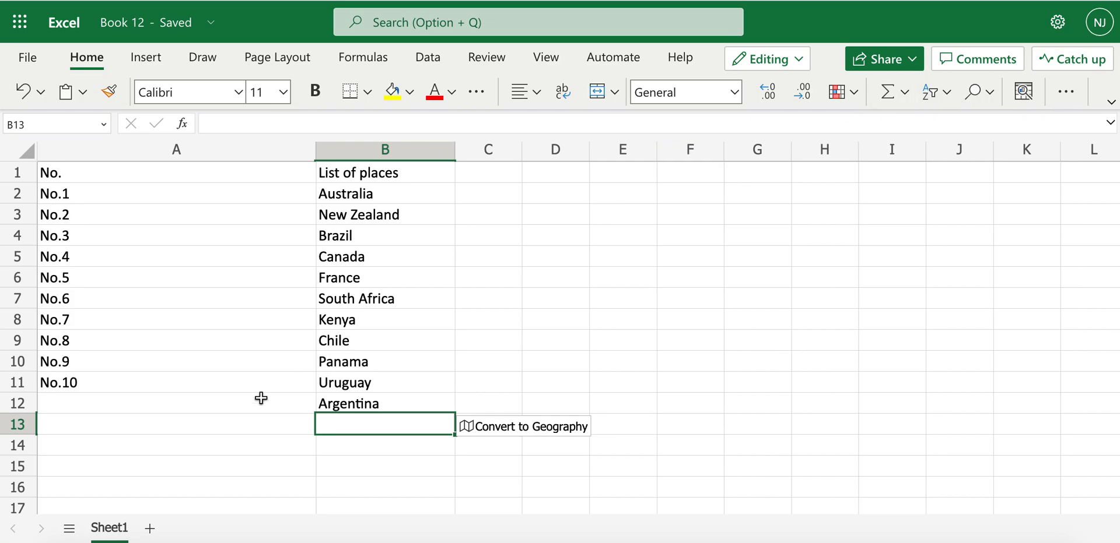
mouse_move(364, 226)
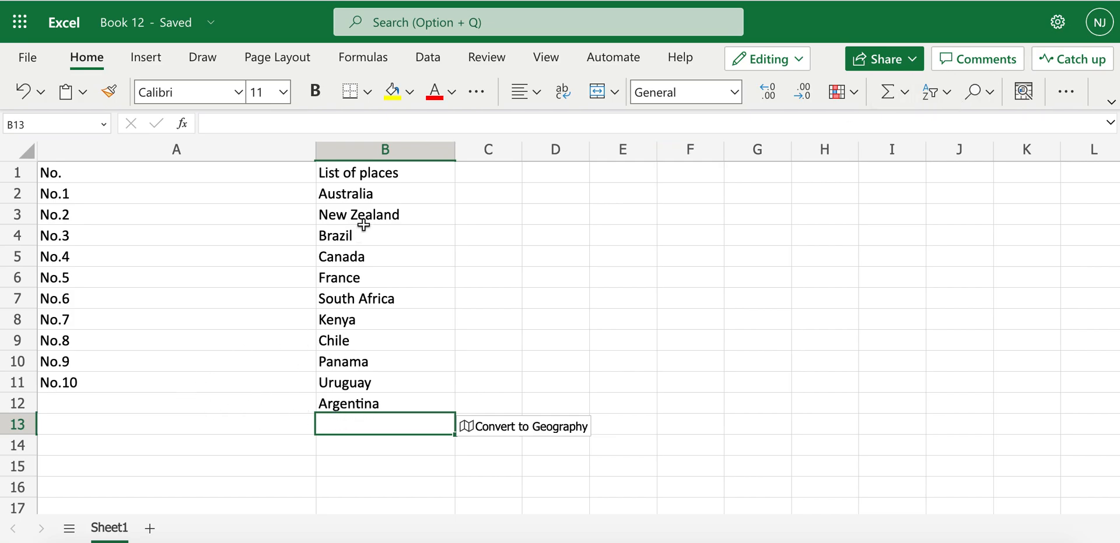
mouse_move(66, 402)
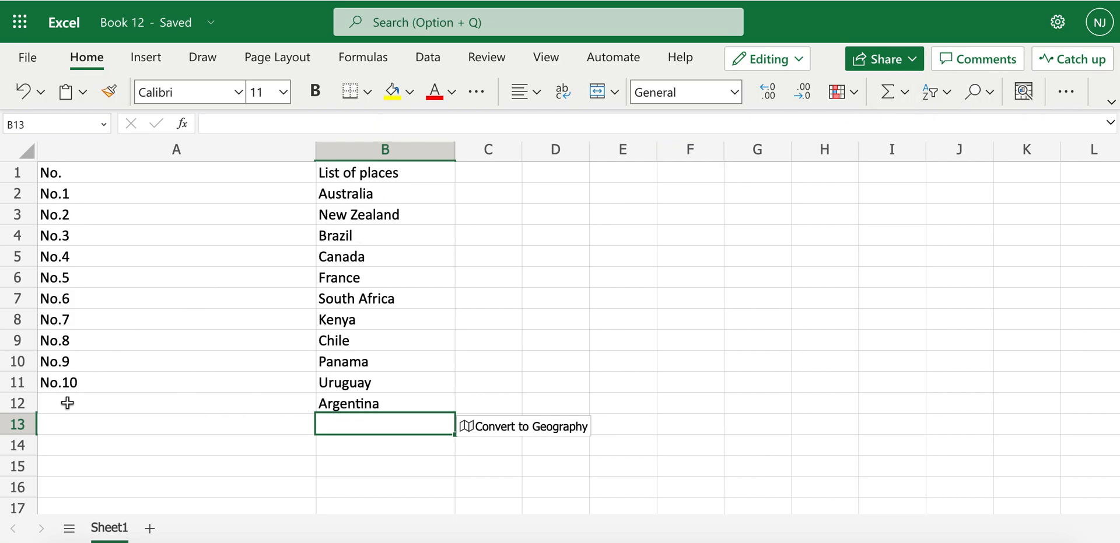
mouse_move(71, 383)
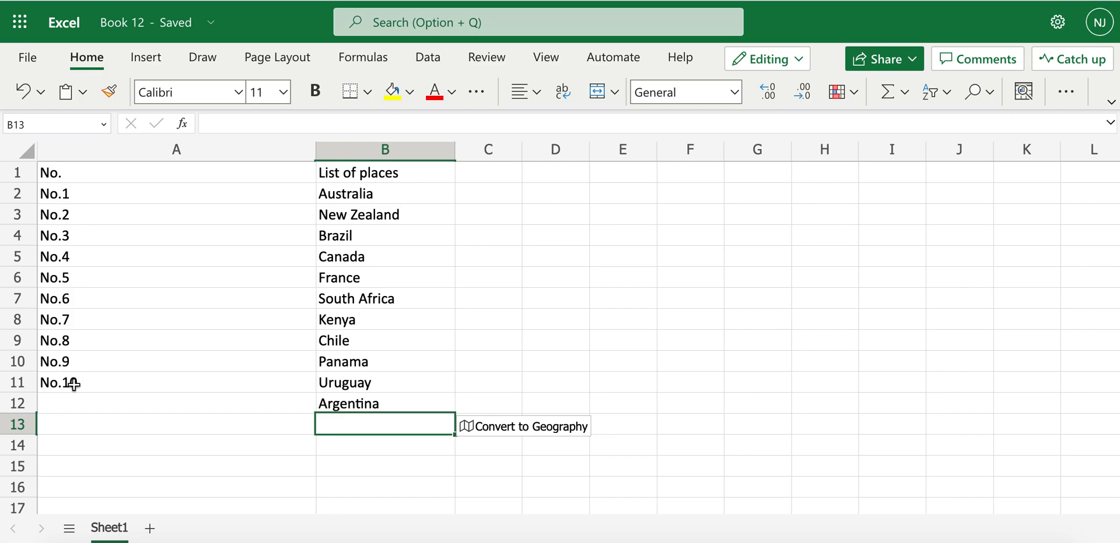
mouse_move(142, 304)
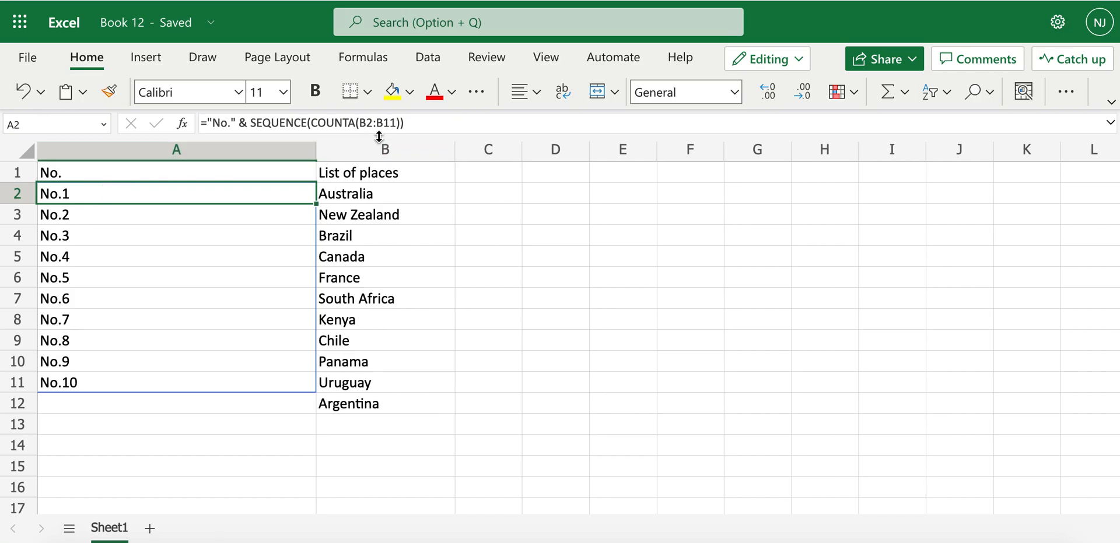
mouse_move(391, 120)
text(2)
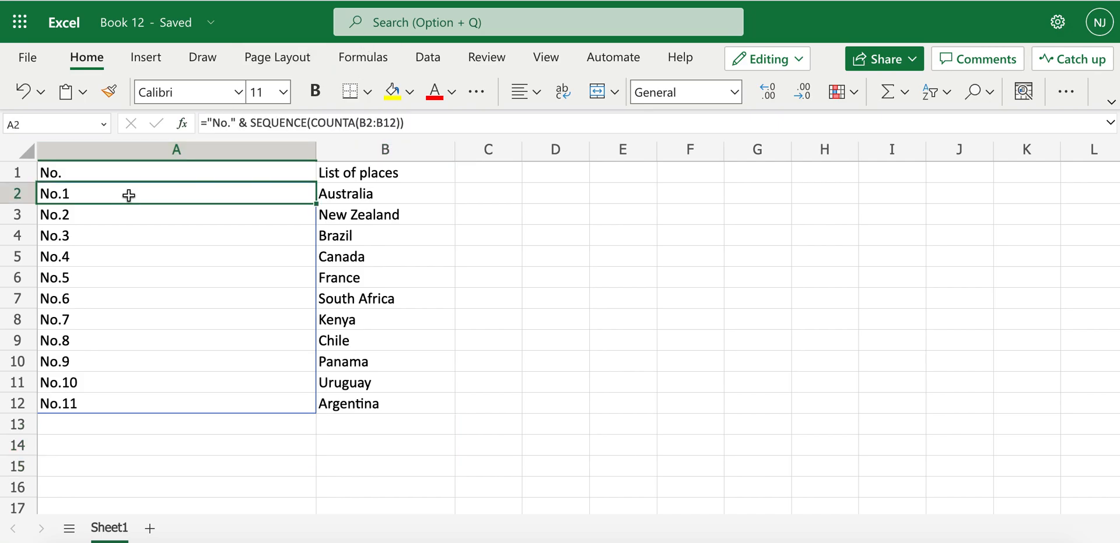
- Widen the COUNTA range in A2 to B2:B15 so Argentina gets No.11
double_click(129, 193)
text(5)
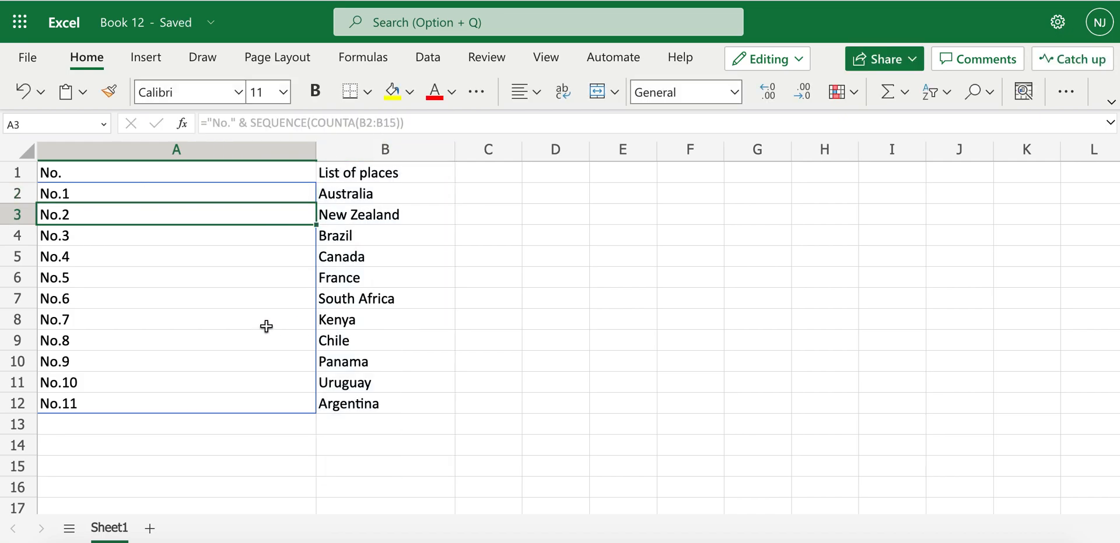
click(176, 319)
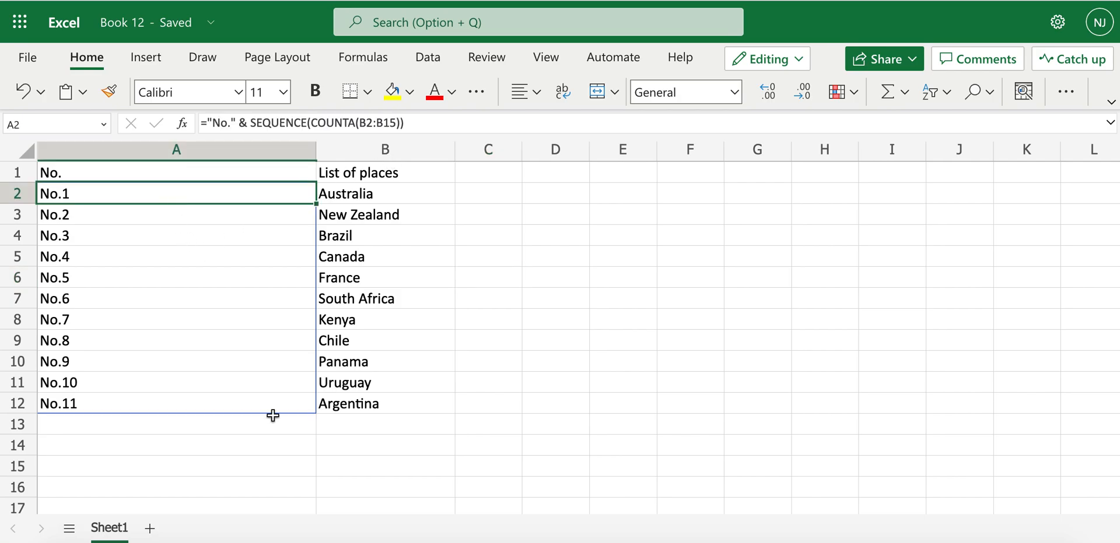
- List Bangladesh, India, Nepal and Maldives in B13:B16
text(BAn)
click(384, 445)
text(India)
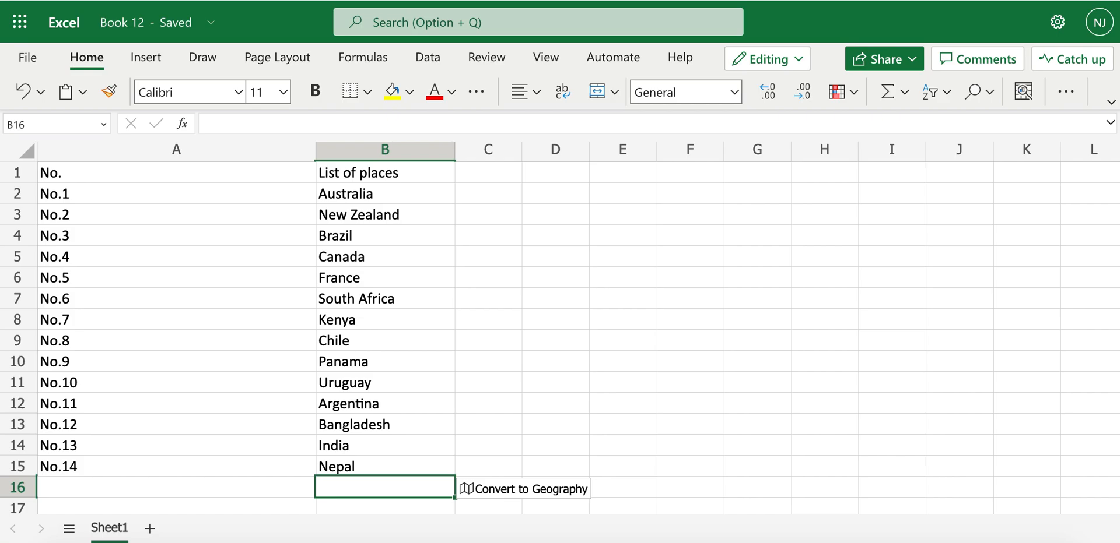
text(Maldives)
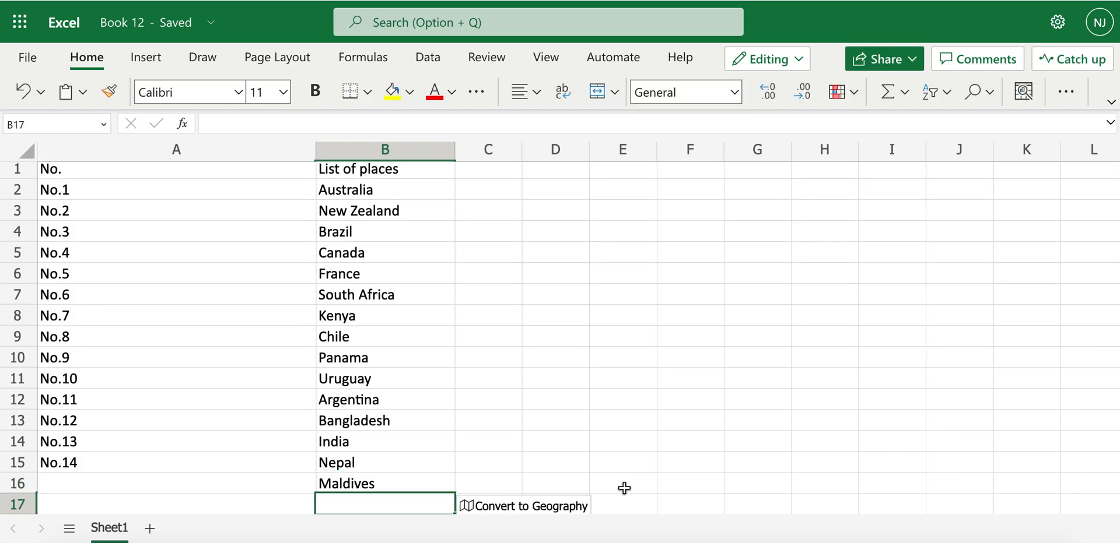
mouse_move(183, 483)
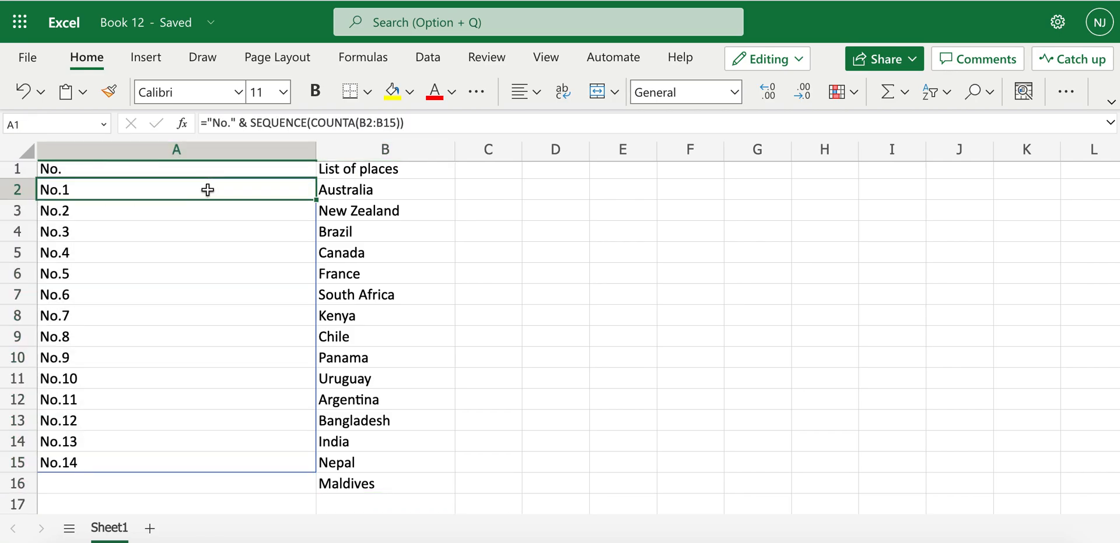
- Widen the COUNTA range to B2:B16 so all fifteen countries number No.1–No.15, and check the spill
double_click(176, 189)
text(6)
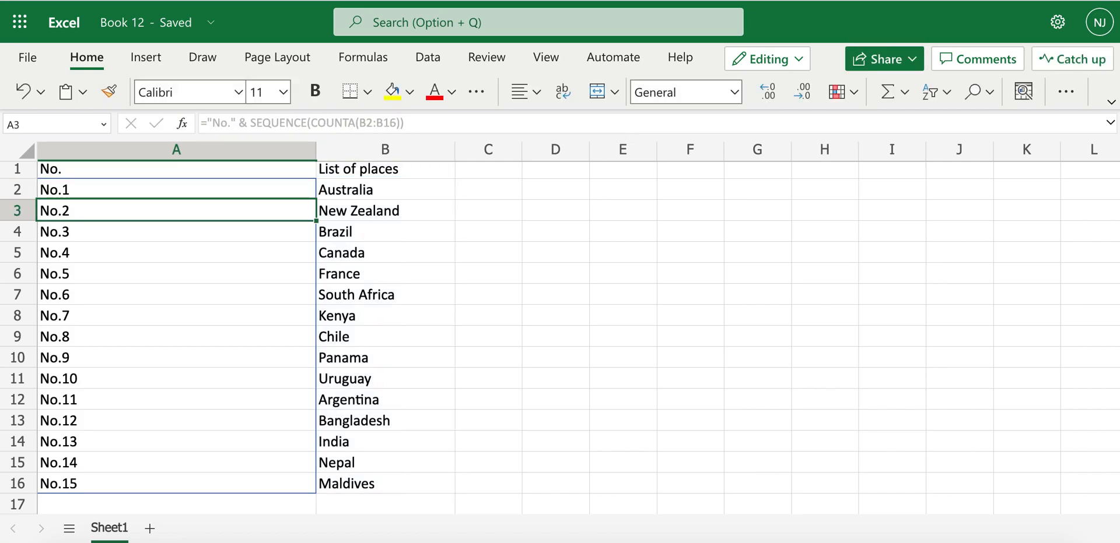
click(176, 484)
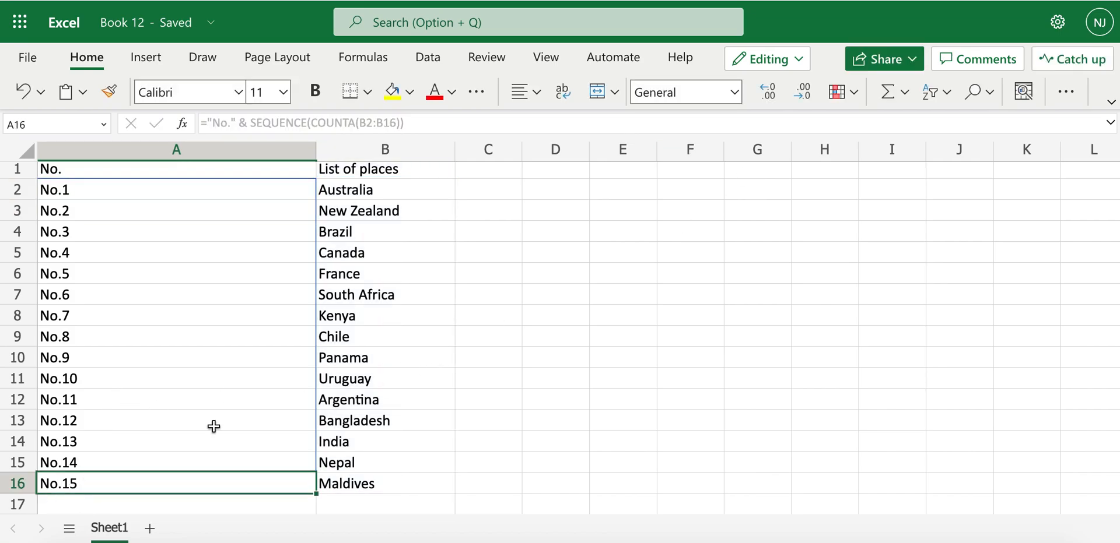
click(176, 293)
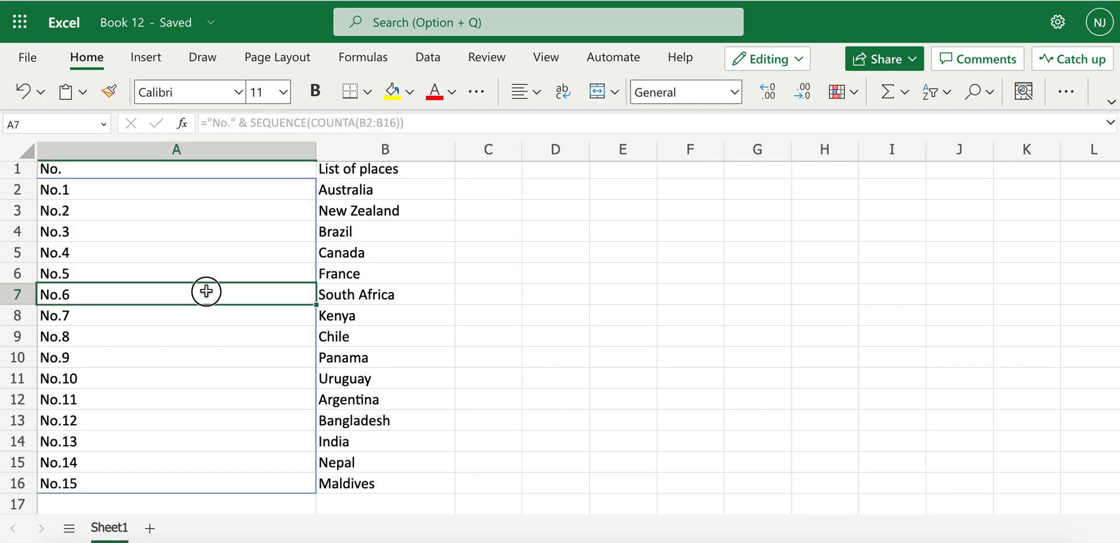